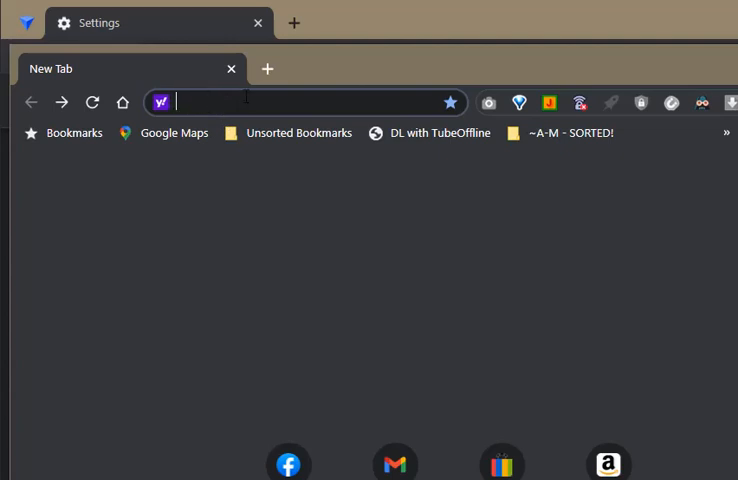
mouse_move(360, 104)
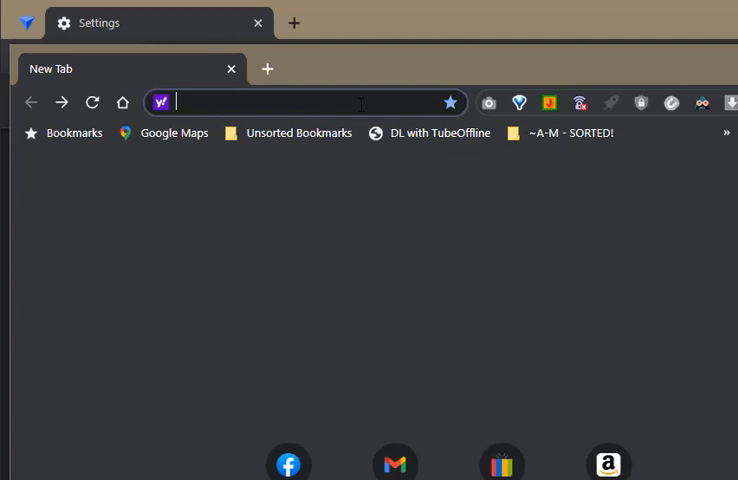
mouse_move(344, 104)
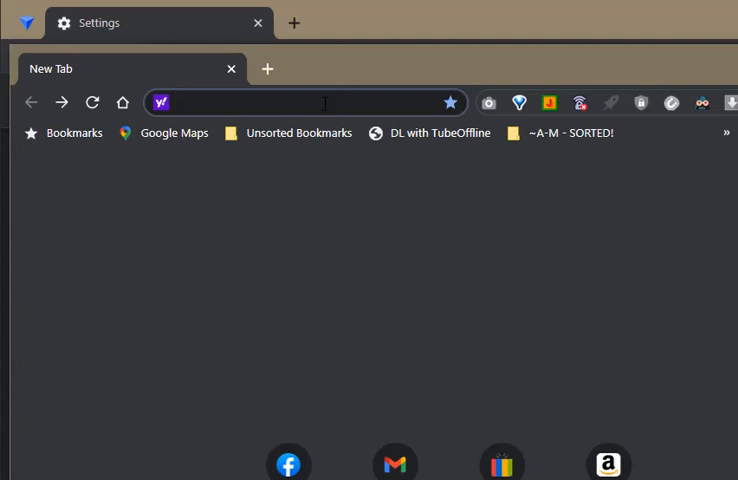
mouse_move(490, 60)
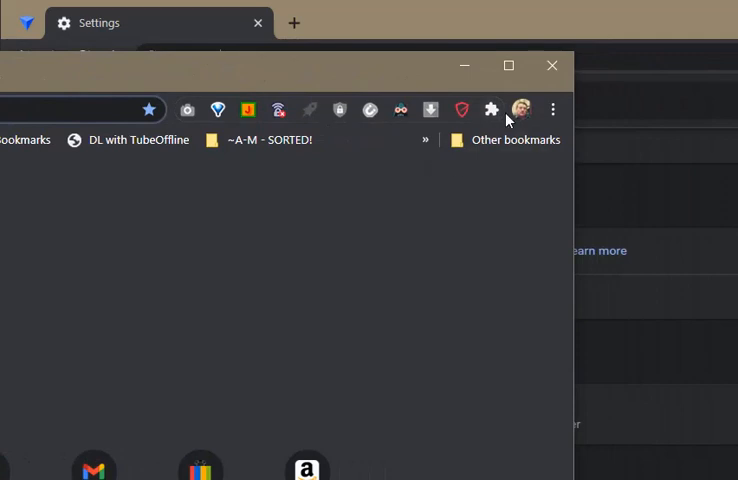
mouse_move(556, 110)
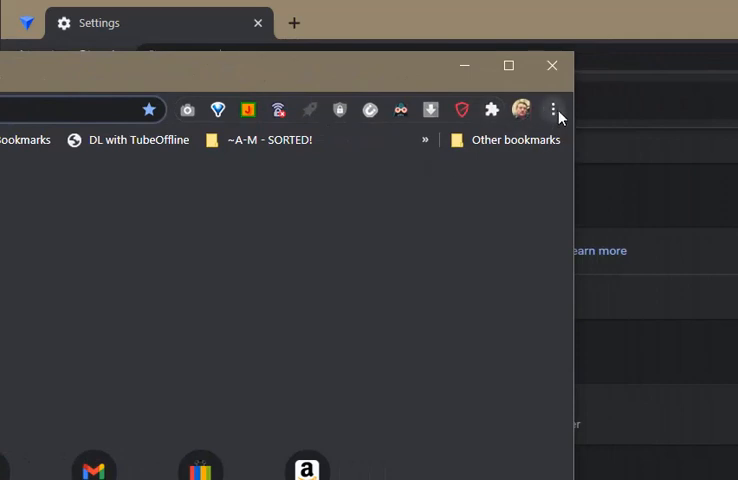
mouse_move(556, 126)
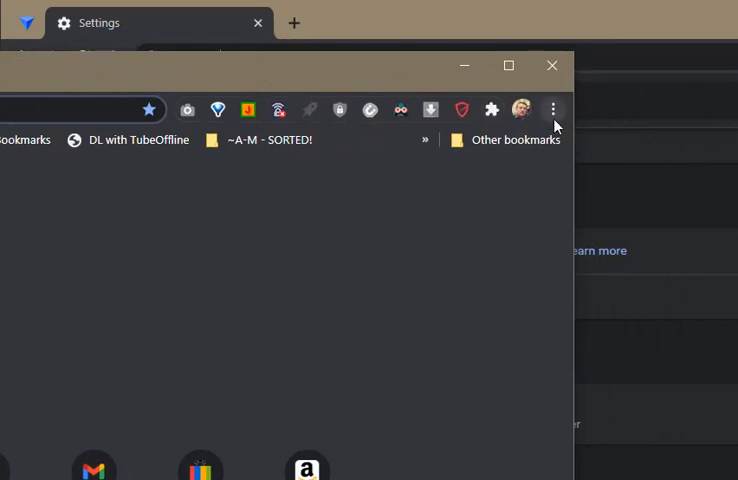
mouse_move(556, 112)
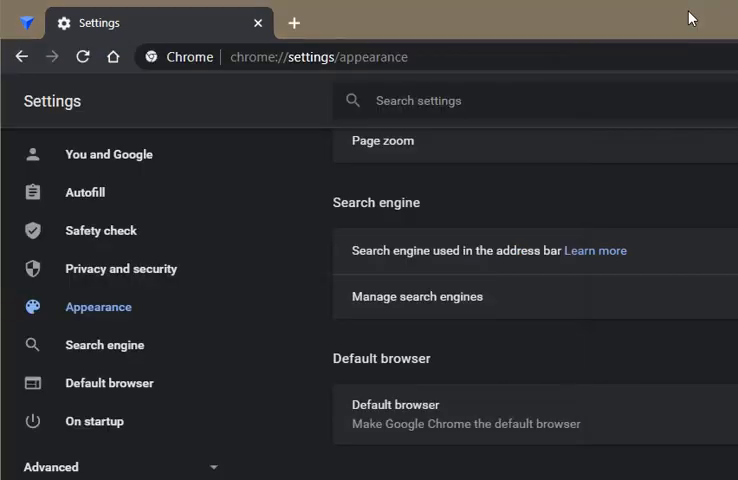
mouse_move(700, 16)
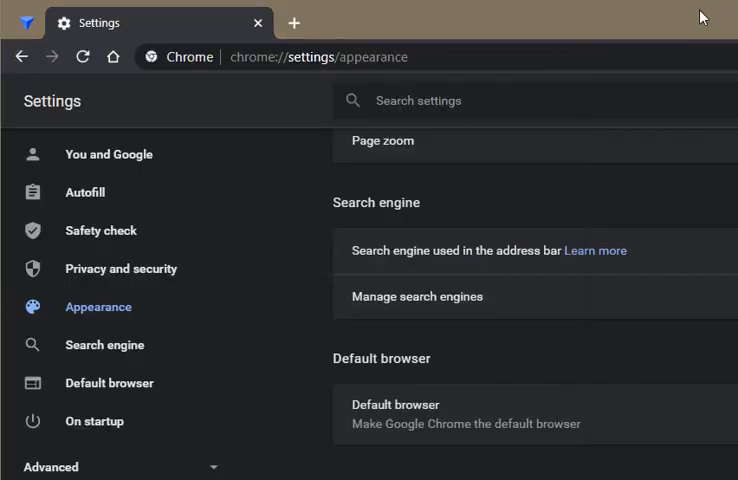
mouse_move(124, 306)
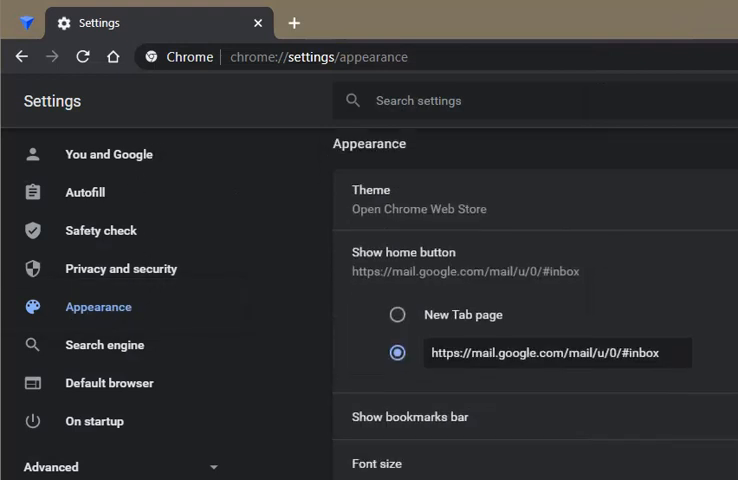
- Scroll the Appearance settings down to reach the Search engine section
scroll("down", 3)
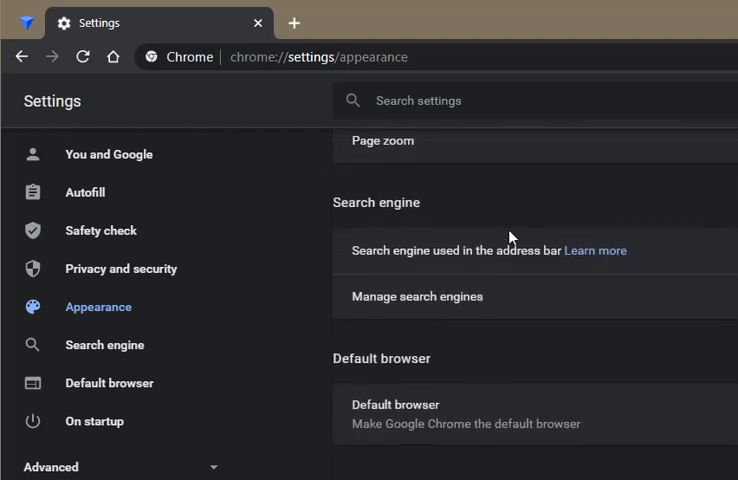
double_click(376, 202)
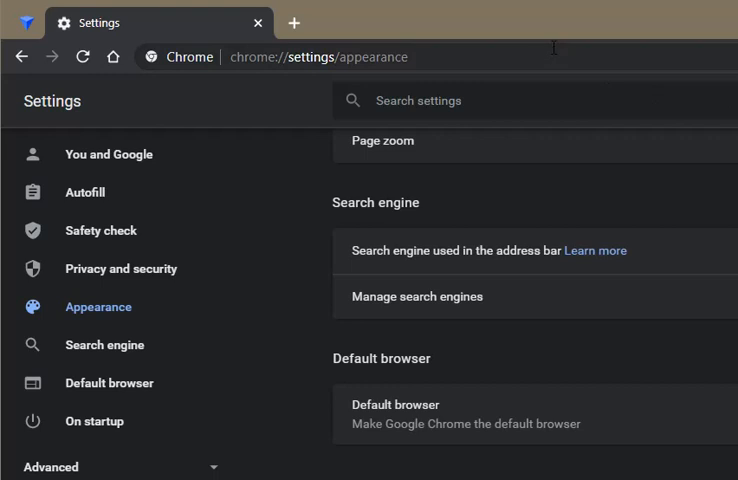
mouse_move(552, 30)
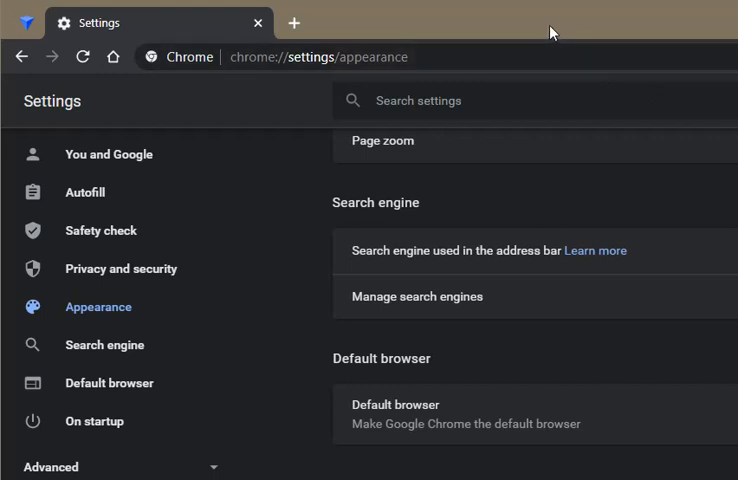